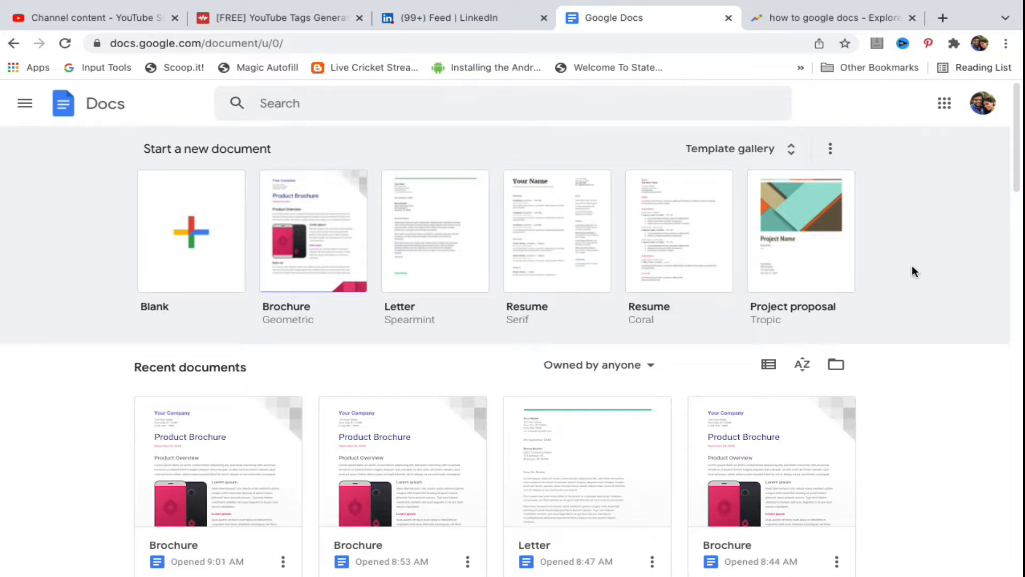
Create a new document from the Brochure template on the Google Docs home page.
{"action": "left_click", "coordinate": [313, 230]}
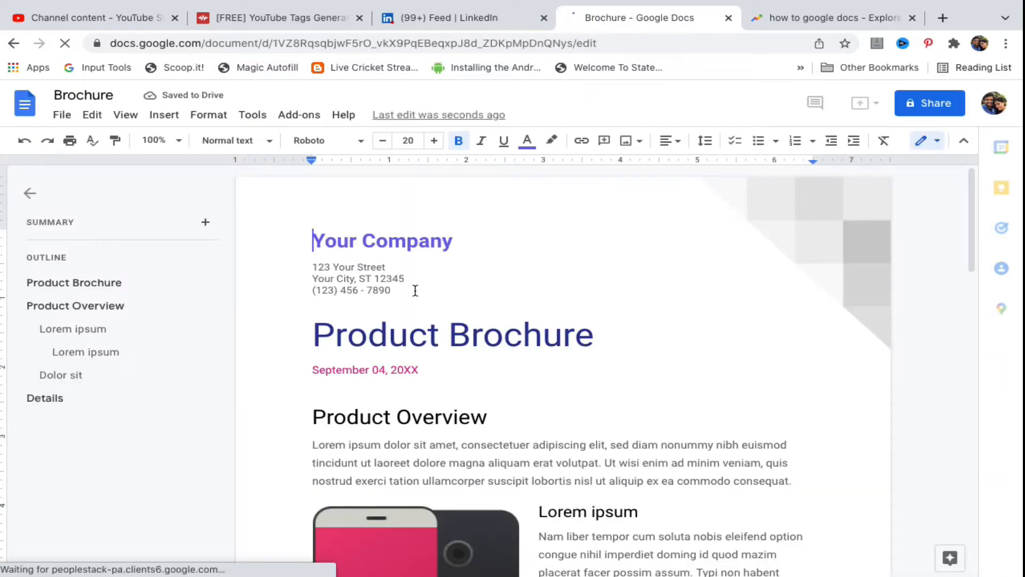